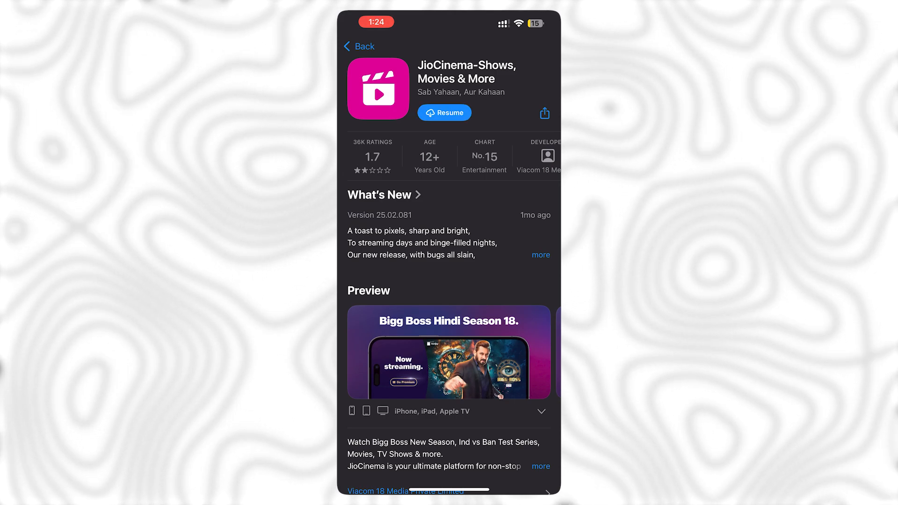
Collapse the Wi‑Fi and cellular controls and swipe up to the addable controls gallery.
click(444, 112)
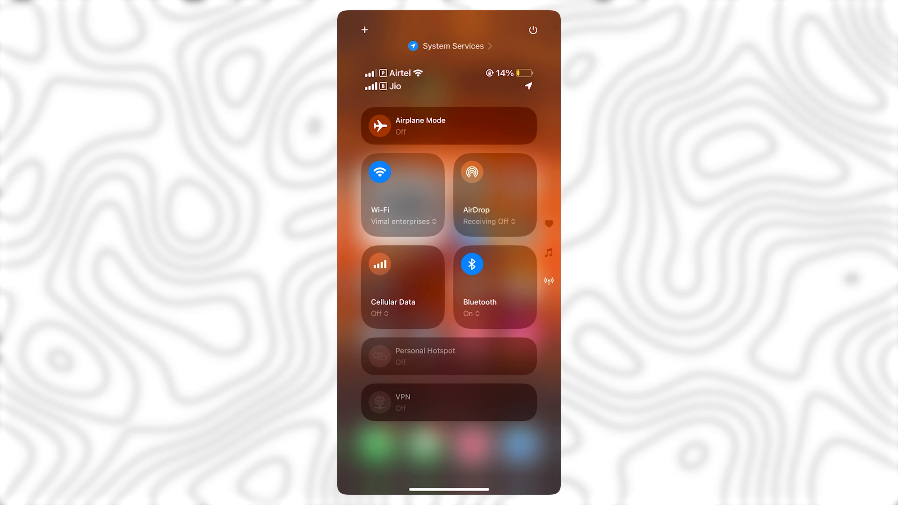
click(380, 263)
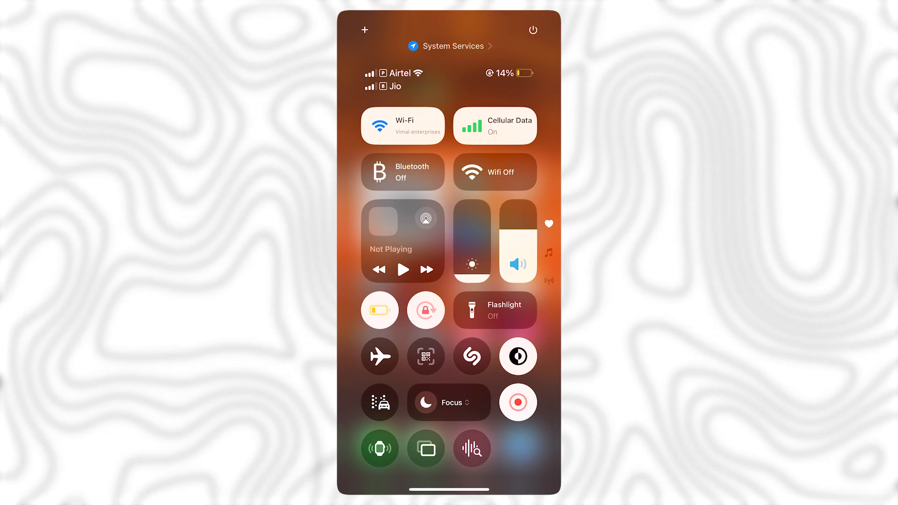
drag(471, 275, 471, 223)
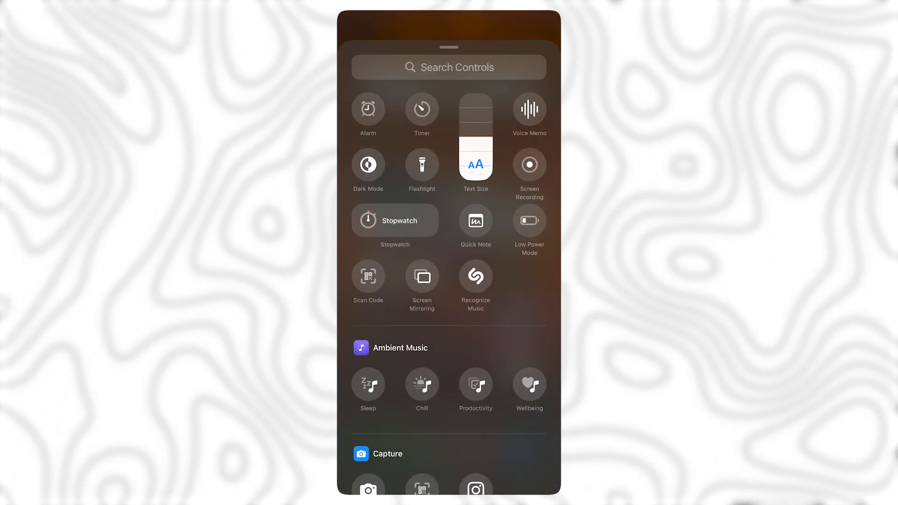
Add the Ambient Music Sleep control with the Sleep Sounds playlist, then go to Settings.
click(368, 385)
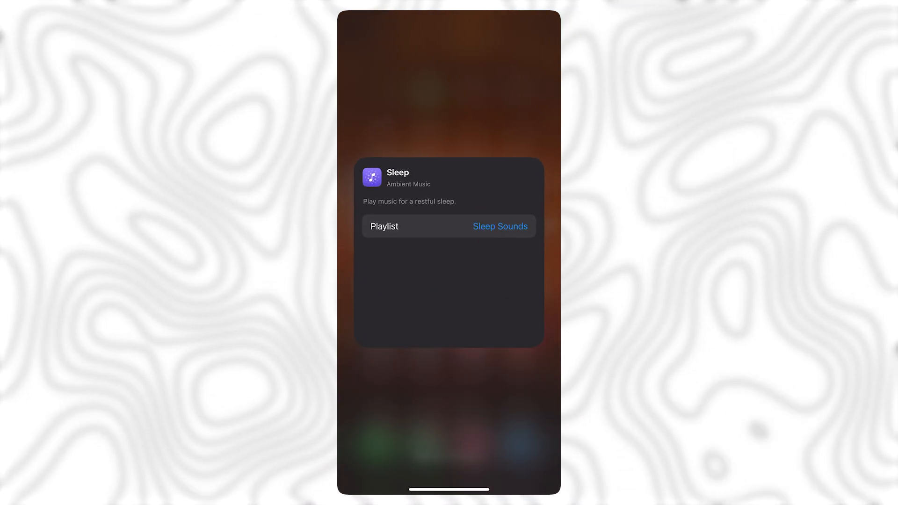
click(499, 226)
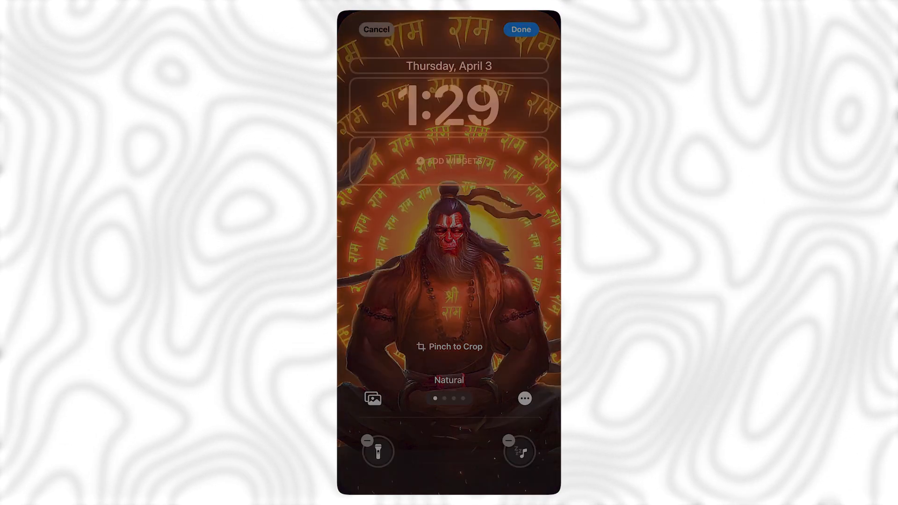
click(518, 450)
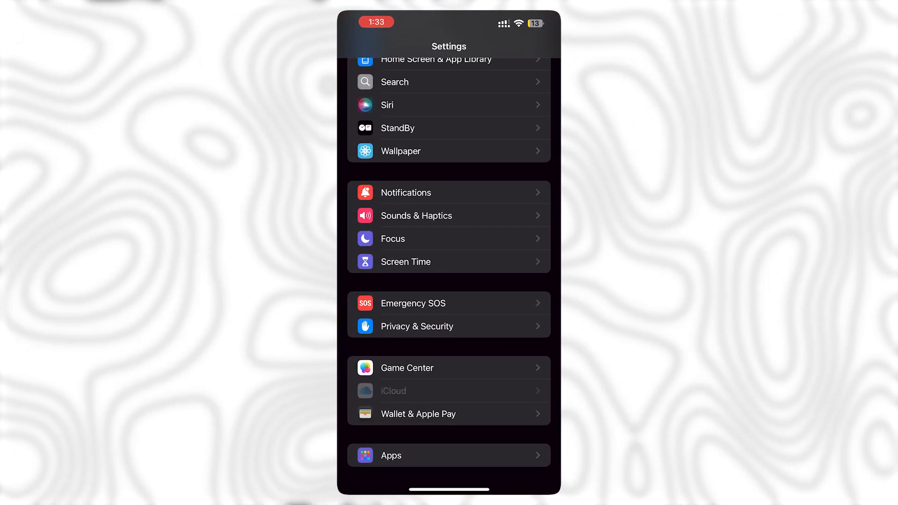
Go to Apps > Safari and scroll through its search engine and suggestion options.
click(392, 455)
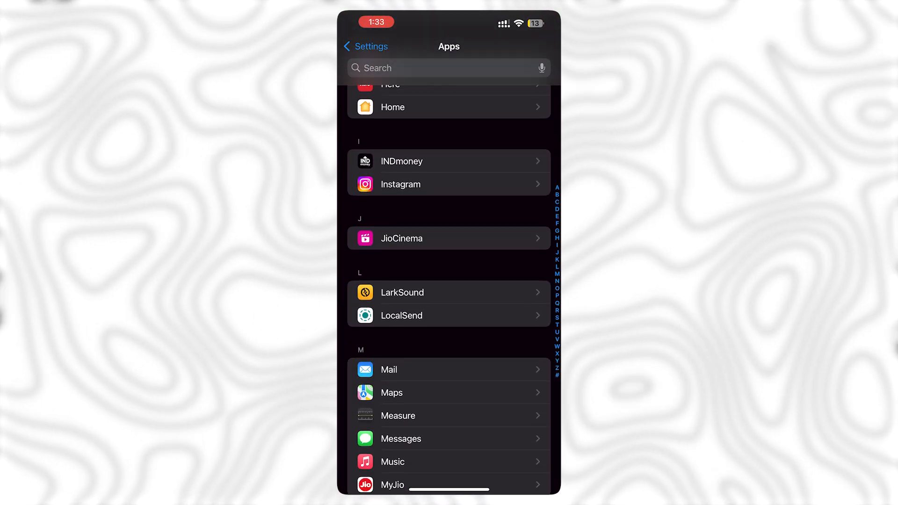
scroll(down, 3)
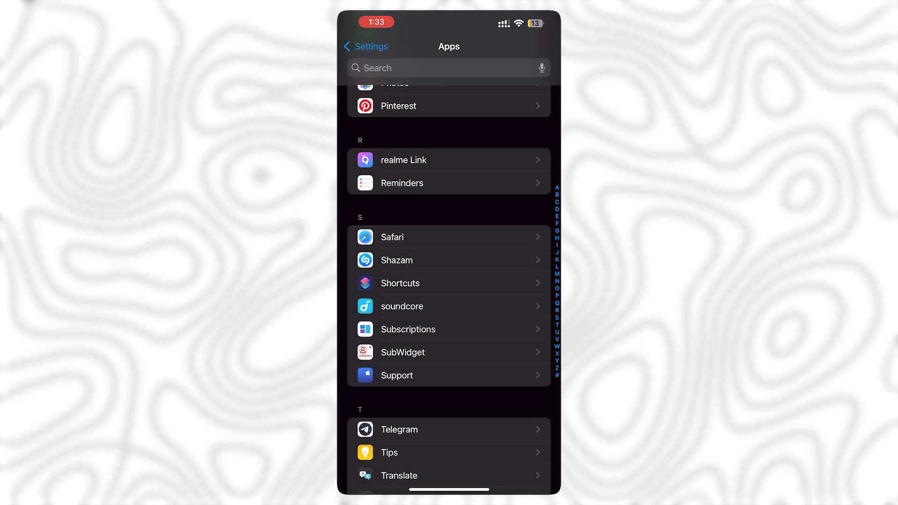
click(392, 237)
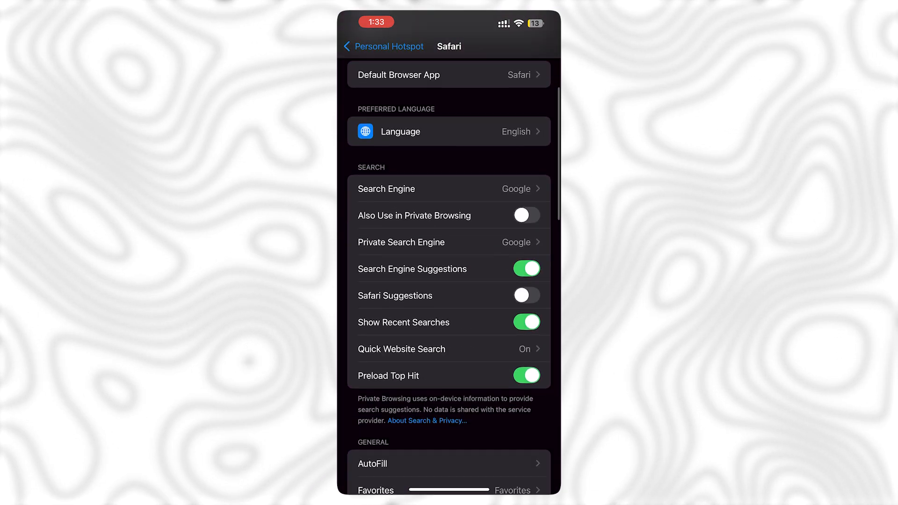
scroll(down, 3)
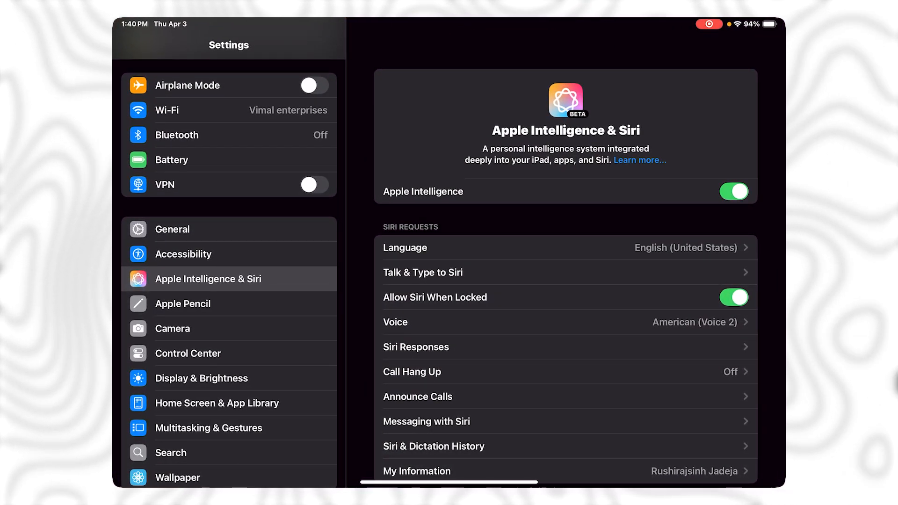
Select Apple Intelligence & Siri in the iPad Settings sidebar.
click(567, 247)
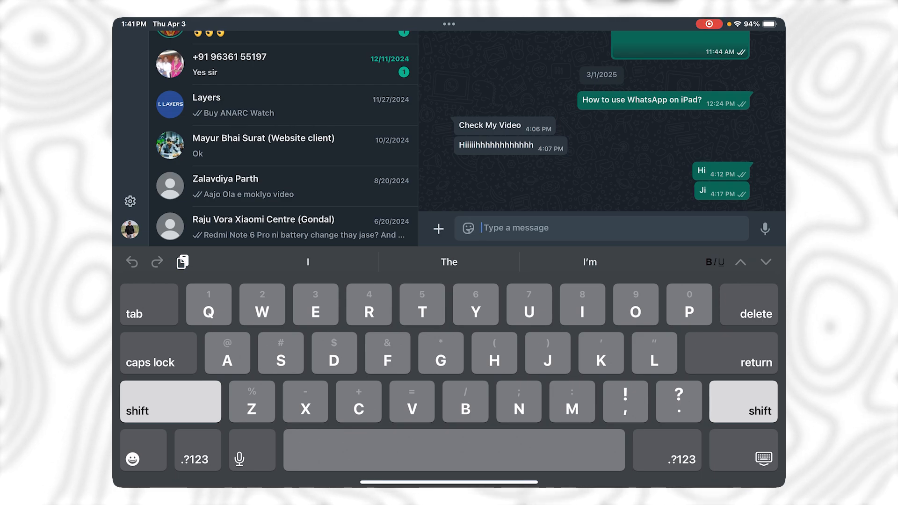
Dismiss the keyboard in the WhatsApp chat and choose the Stack notification display.
click(763, 457)
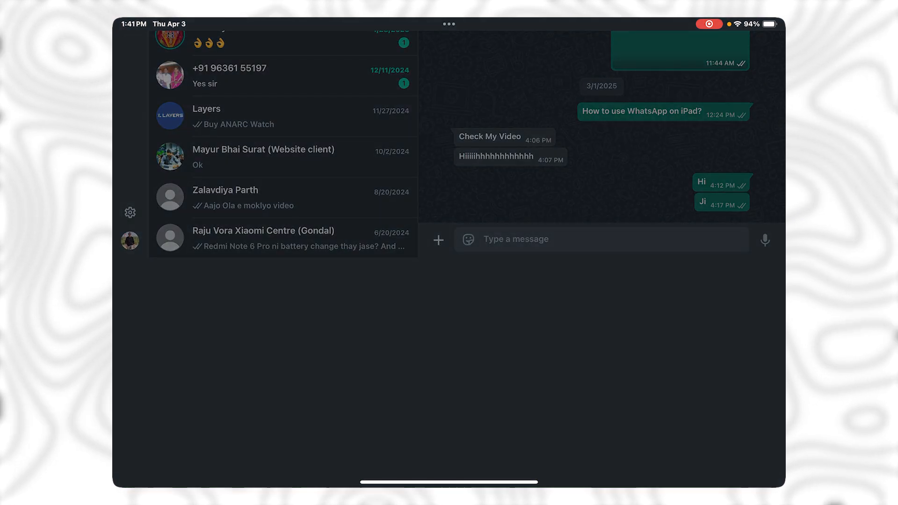
click(469, 239)
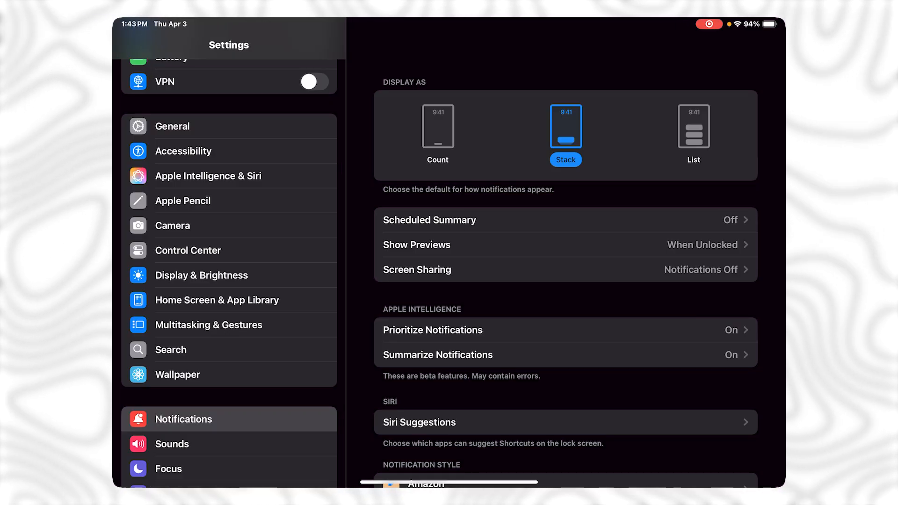
Scroll through Prioritize Notifications to review the enabled apps.
click(433, 330)
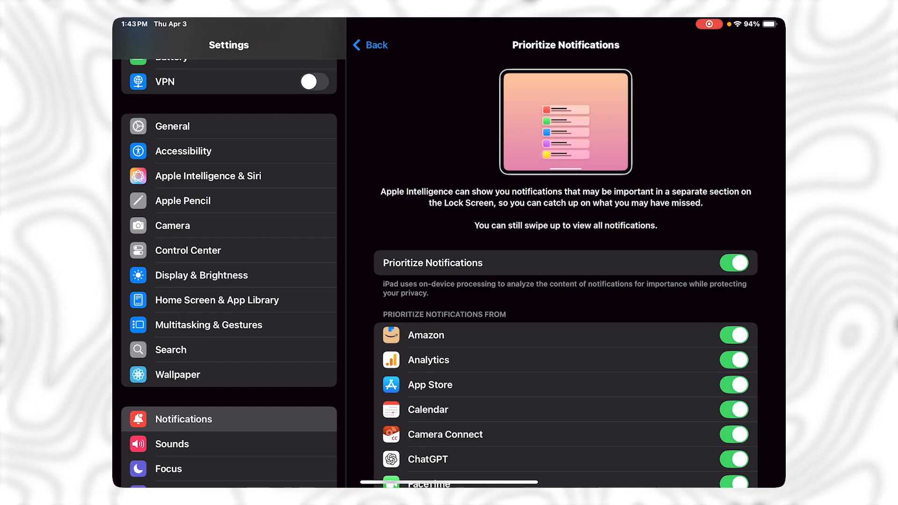
scroll(down, 3)
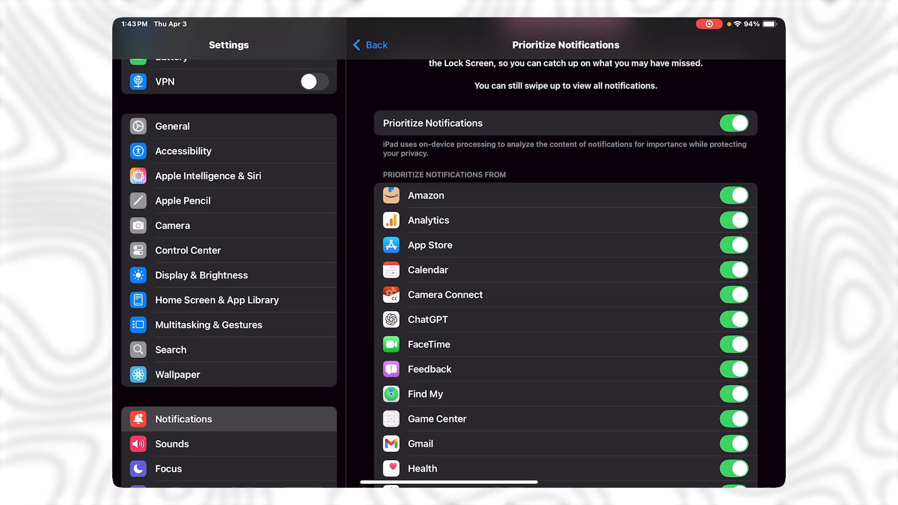
scroll(down, 3)
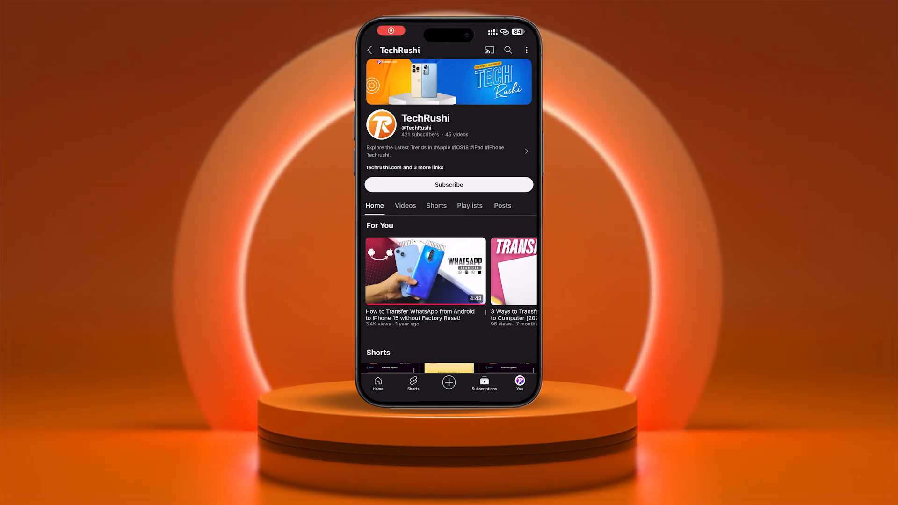
On TechRushi's Videos tab, subscribe and set notifications to All.
click(406, 205)
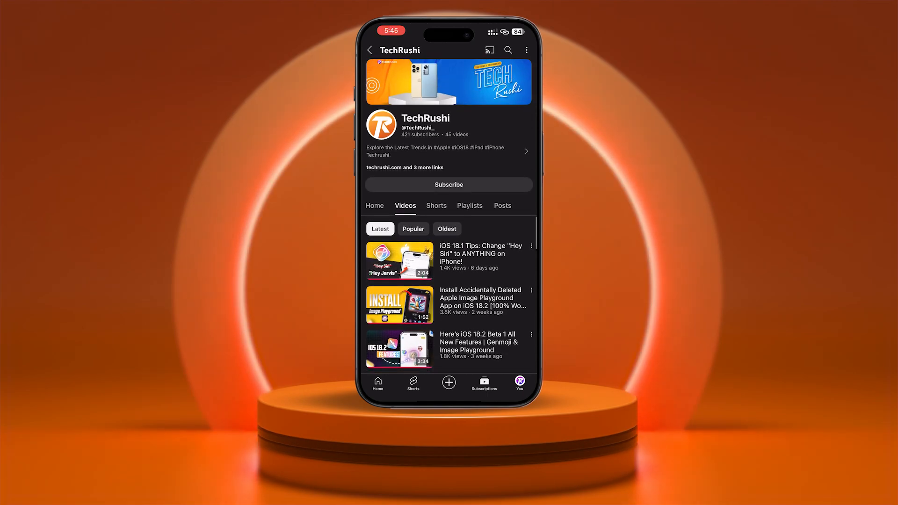
click(449, 185)
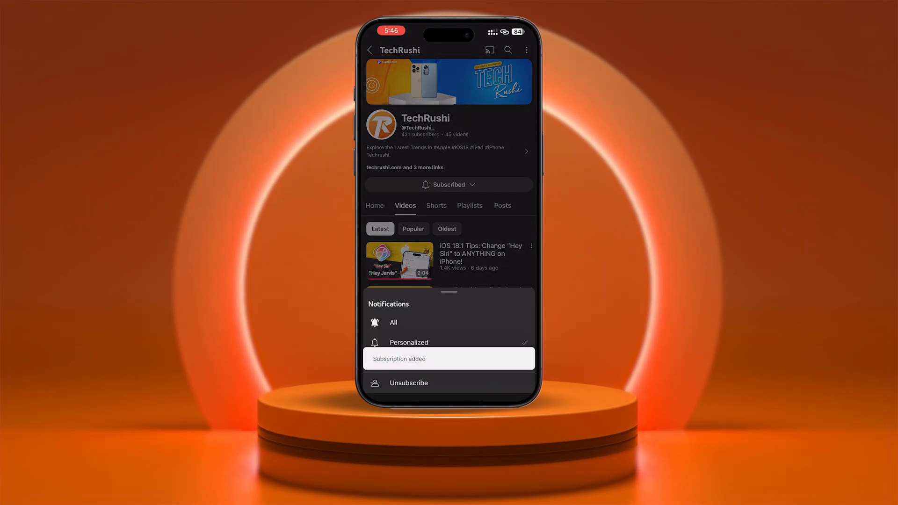
click(393, 322)
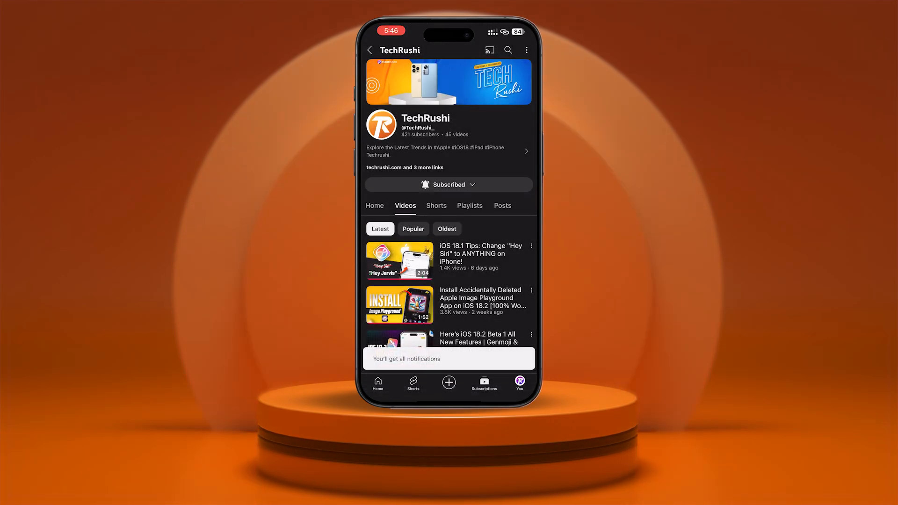